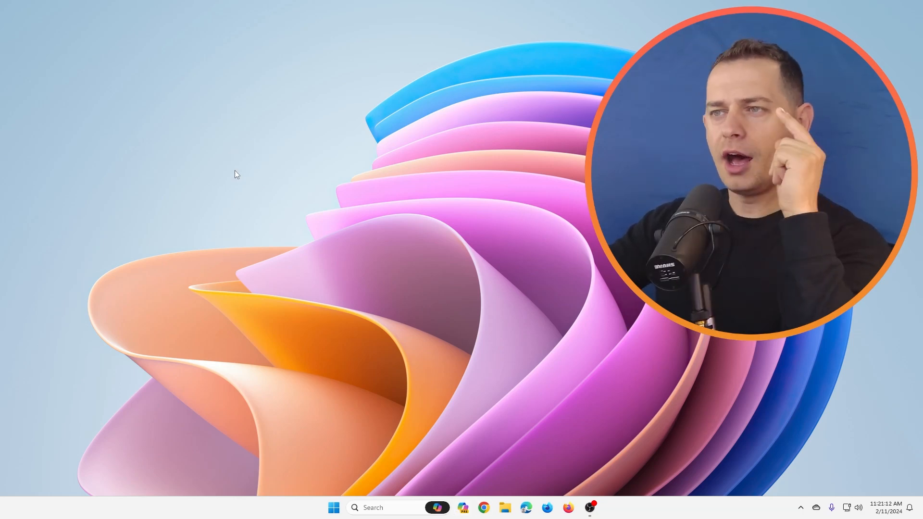
mouse_move(459, 248)
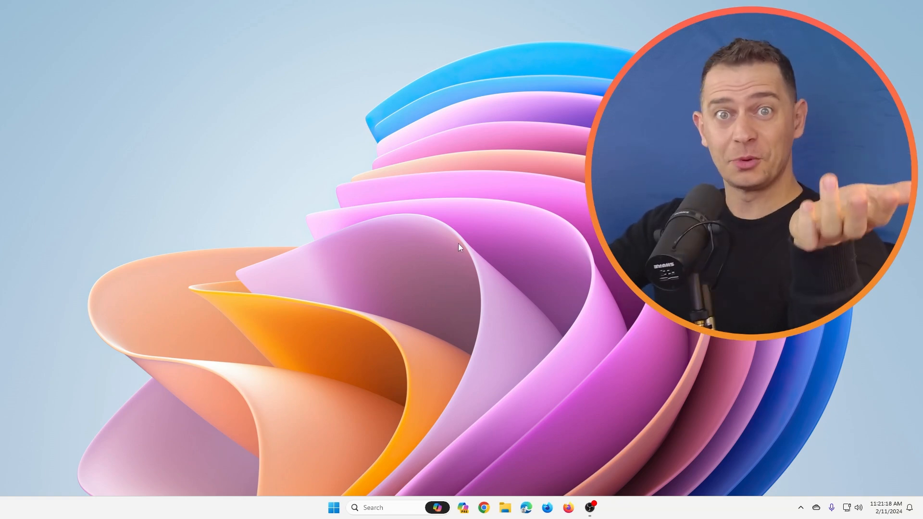
mouse_move(334, 189)
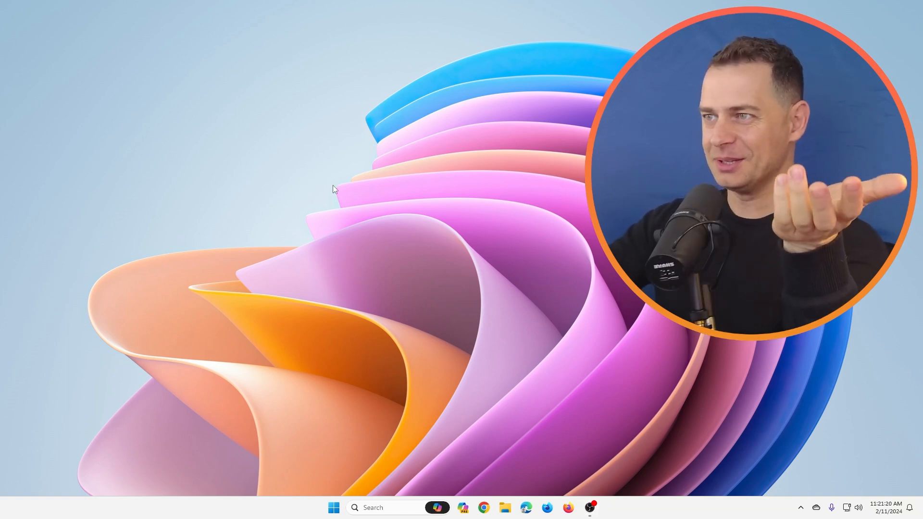
Open the Themes page of Personalization settings from the desktop
right_click(333, 189)
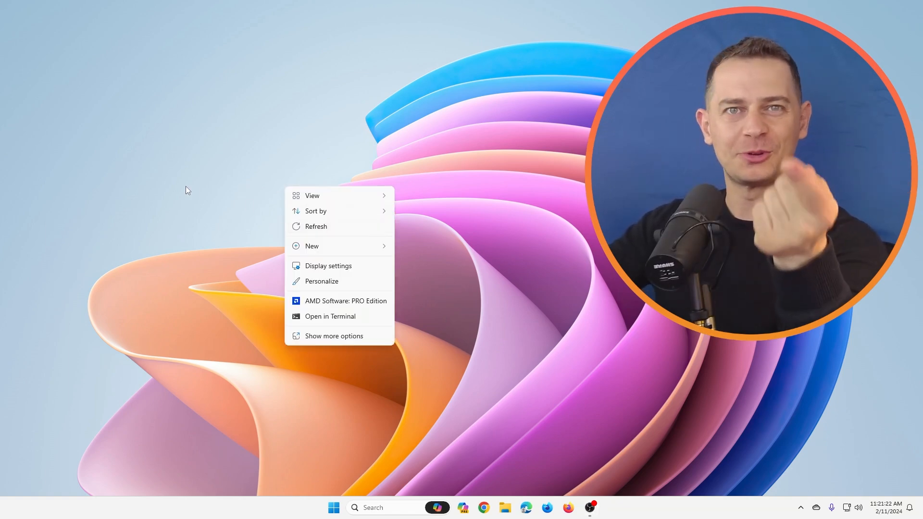
mouse_move(322, 280)
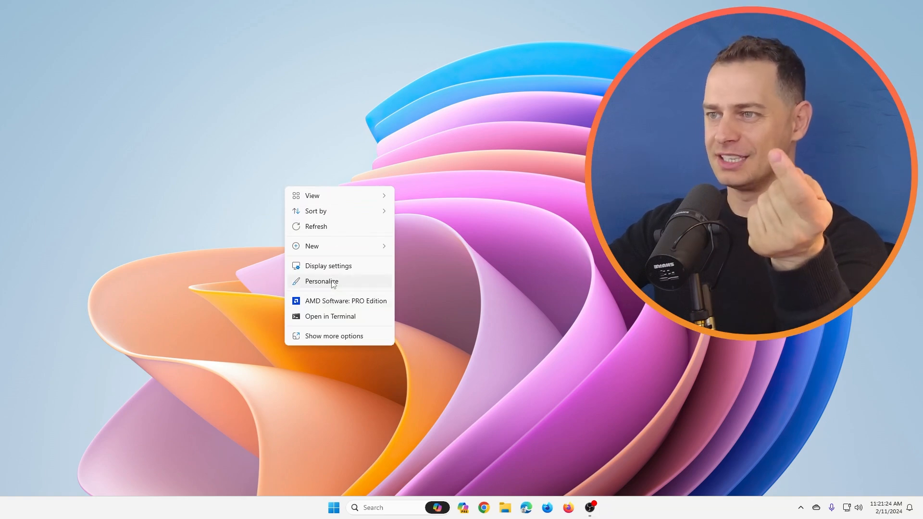
left_click(321, 281)
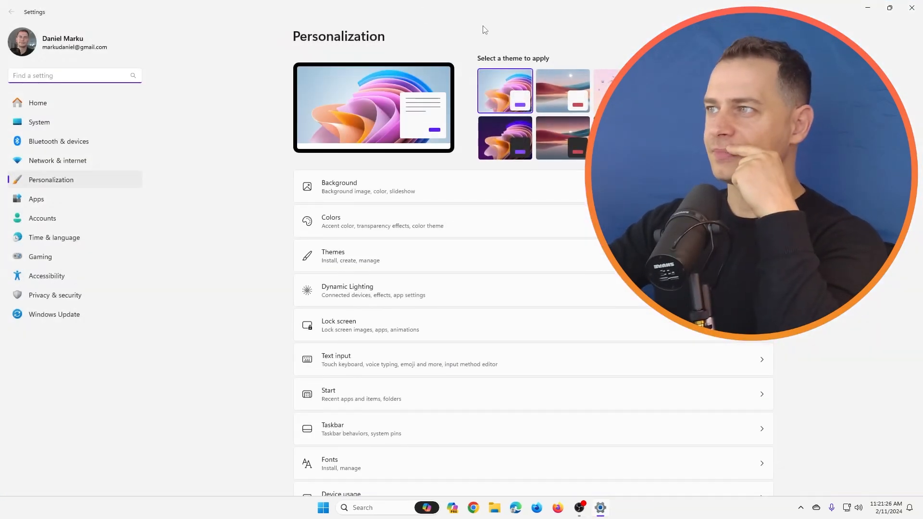
left_click(333, 257)
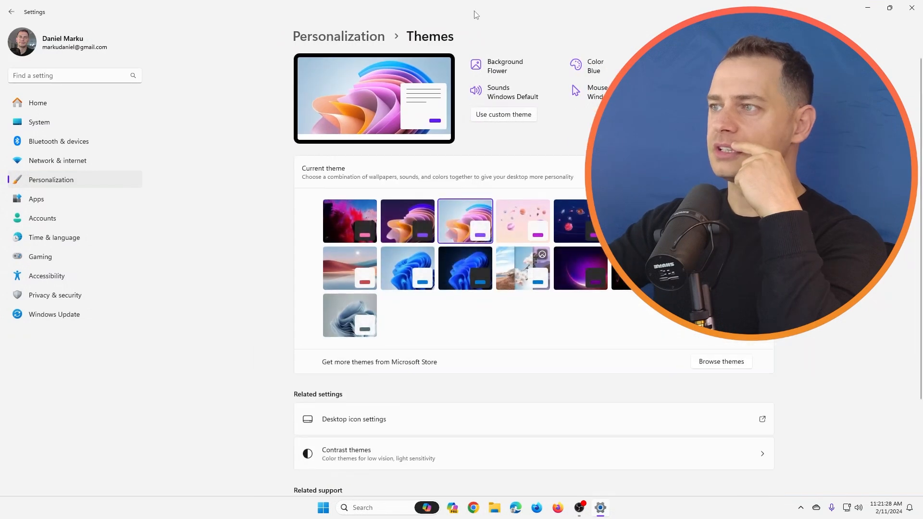
Apply the pink Planets theme, then switch to the dark purple flower theme
left_click(889, 7)
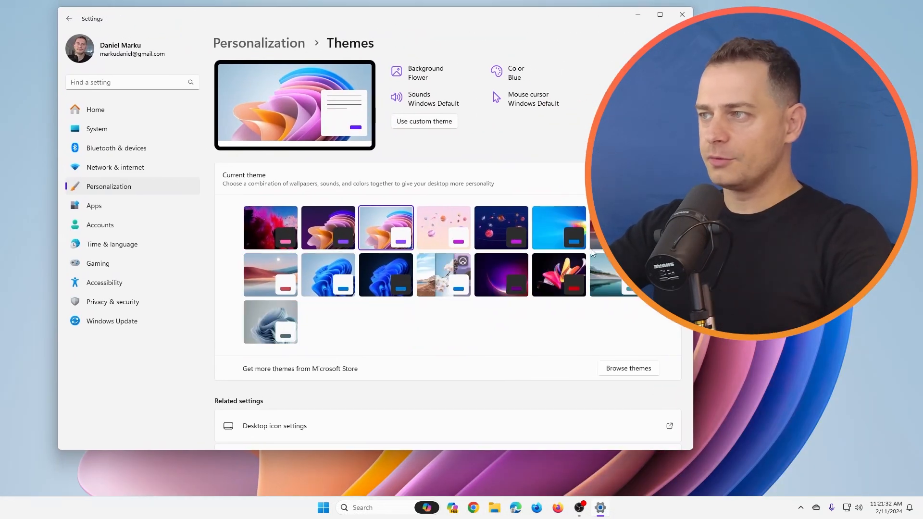
scroll("down", 3)
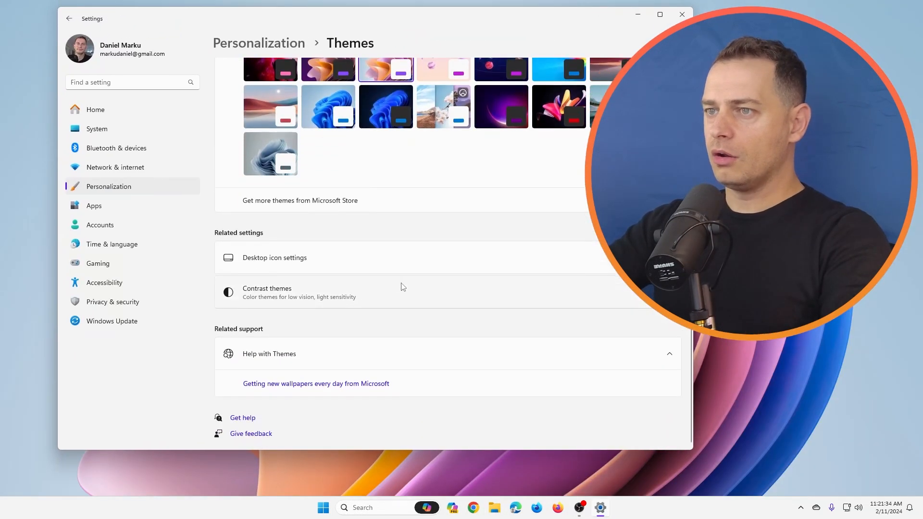
scroll("up", 3)
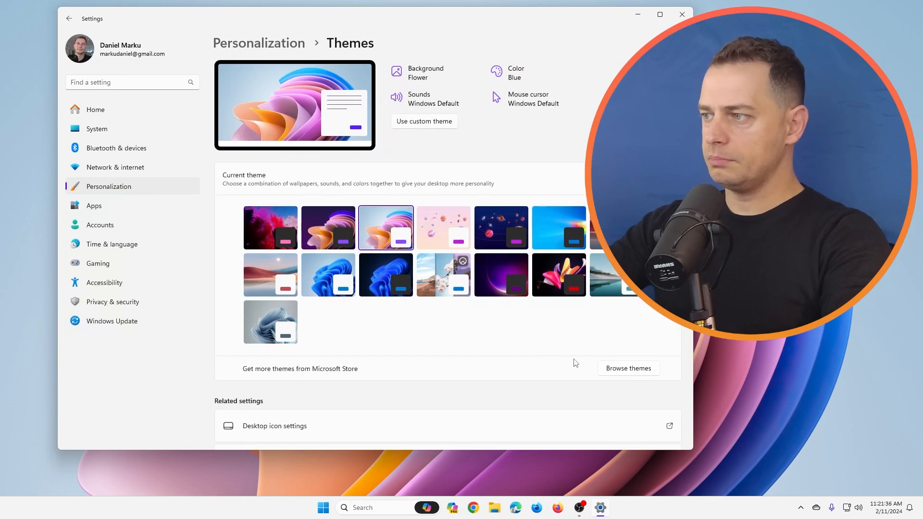
mouse_move(443, 220)
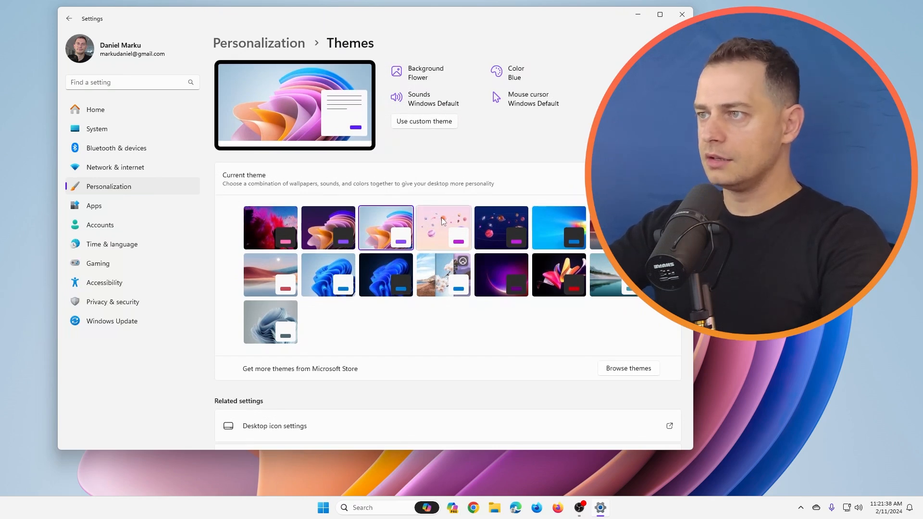
left_click(443, 227)
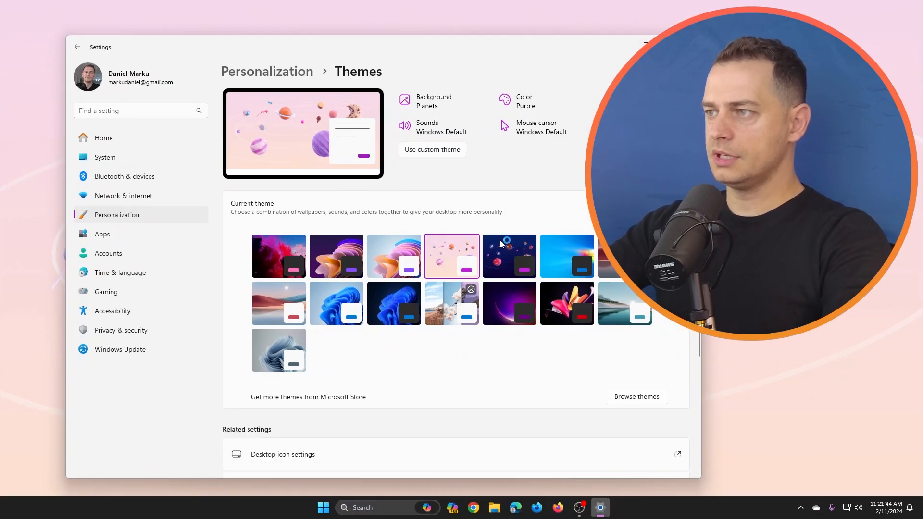
left_click(508, 255)
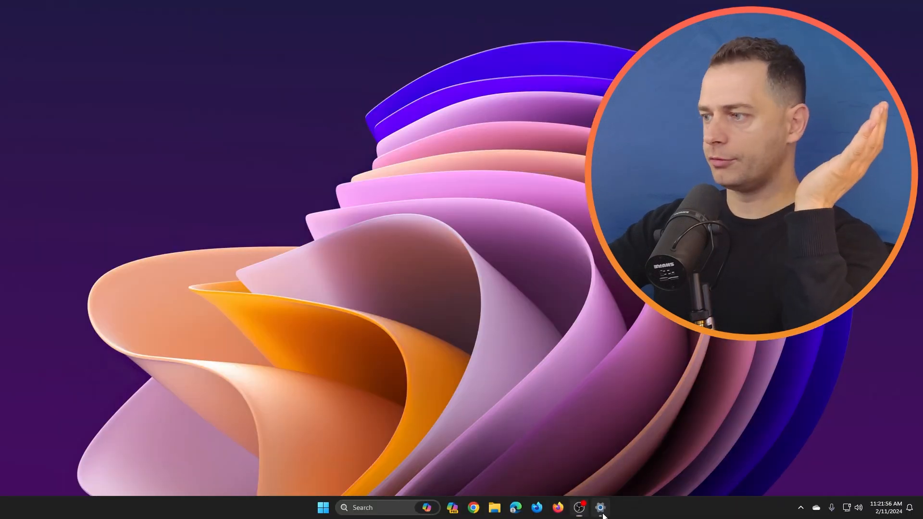
Bring Settings back from the taskbar and return to the blue Windows bloom desktop
left_click(600, 508)
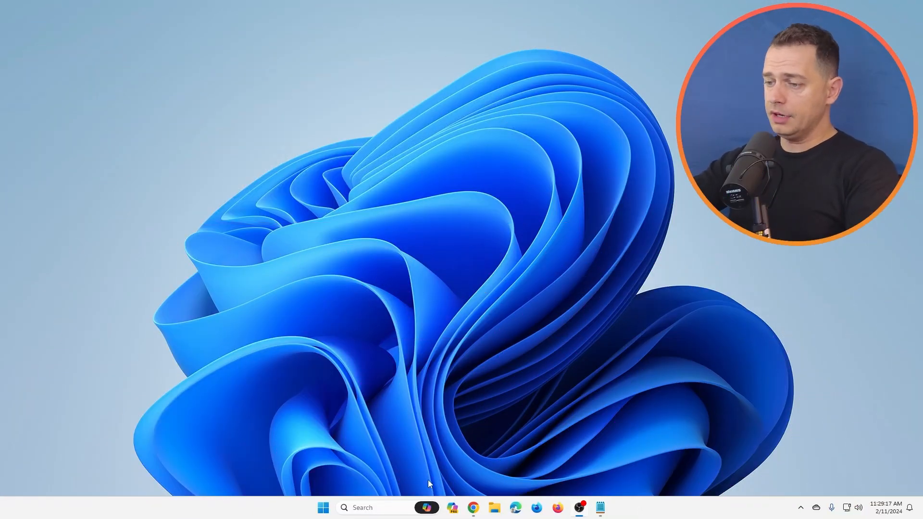
mouse_move(364, 508)
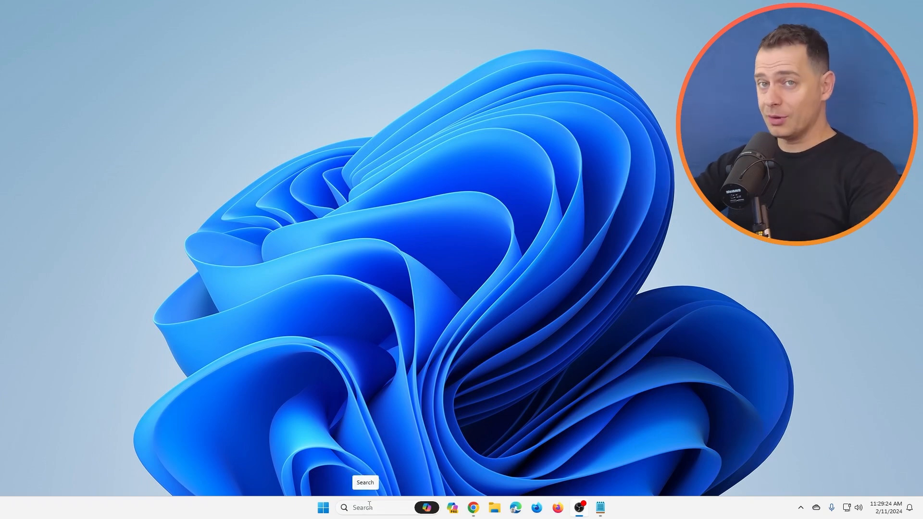
Search Windows for 'registry Editor' and launch Registry Editor
left_click(370, 506)
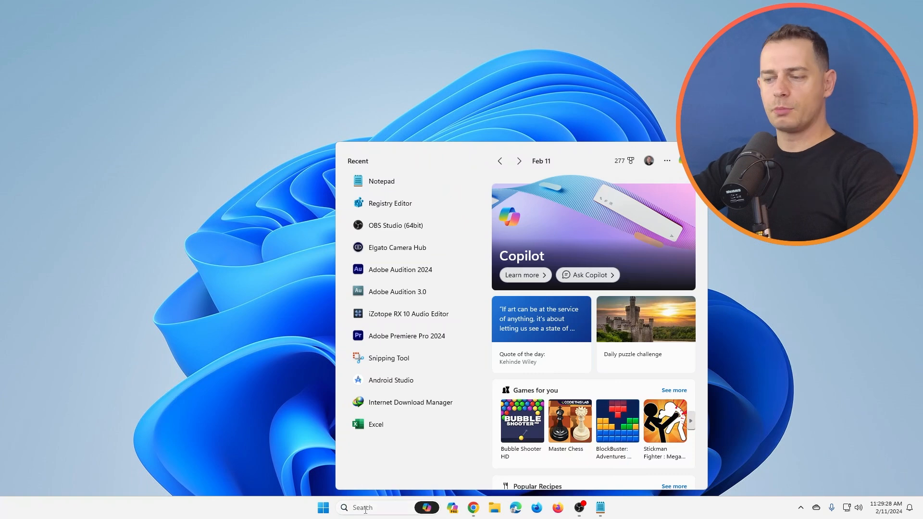
type("registry Editor")
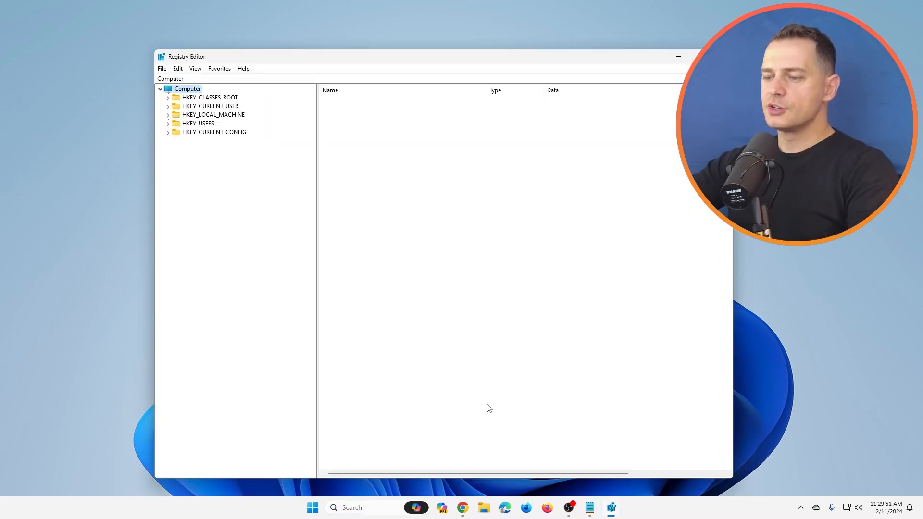
mouse_move(458, 347)
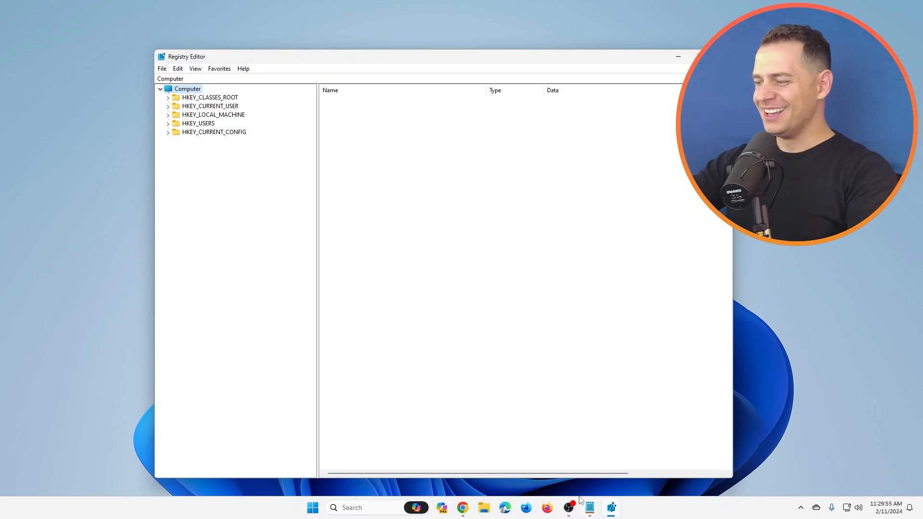
Bring up the Notepad note listing the registry path and Education-key steps
left_click(589, 508)
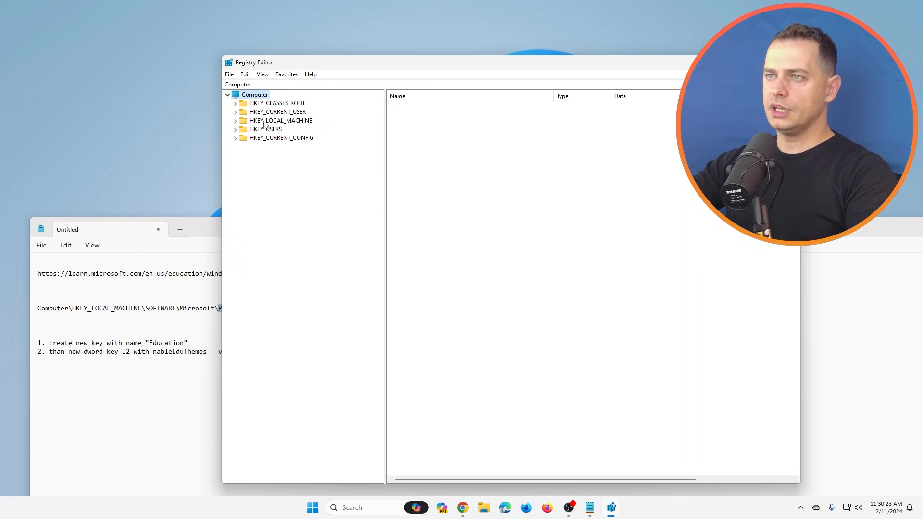
Expand HKEY_LOCAL_MACHINE and navigate to SOFTWARE\Microsoft\PolicyManager
left_click(280, 120)
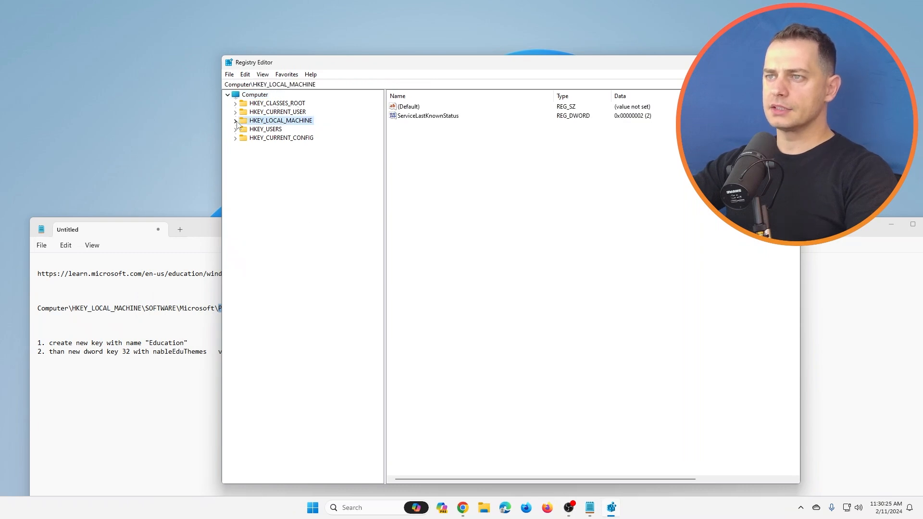
left_click(236, 120)
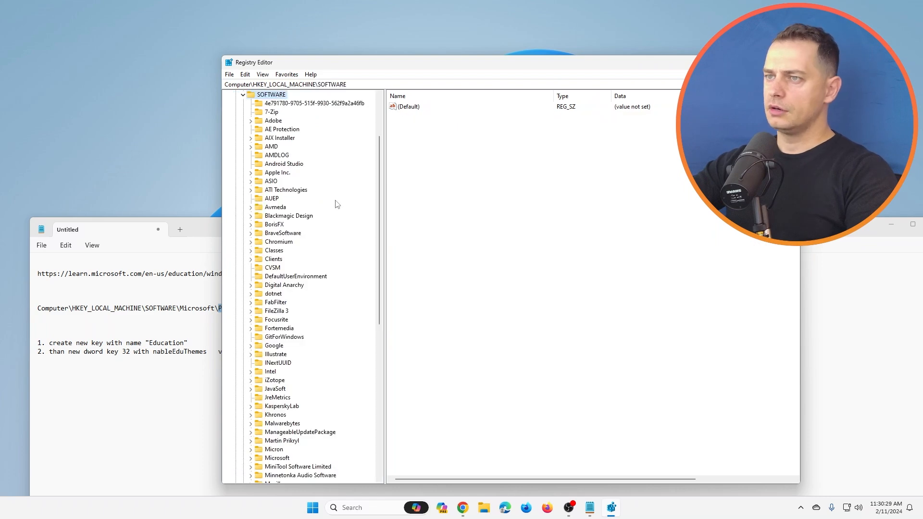
mouse_move(355, 260)
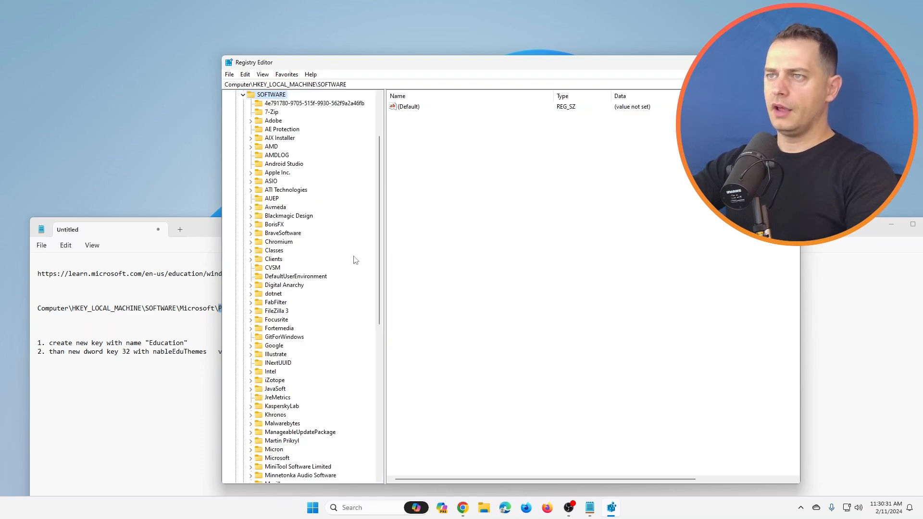
scroll("down", 3)
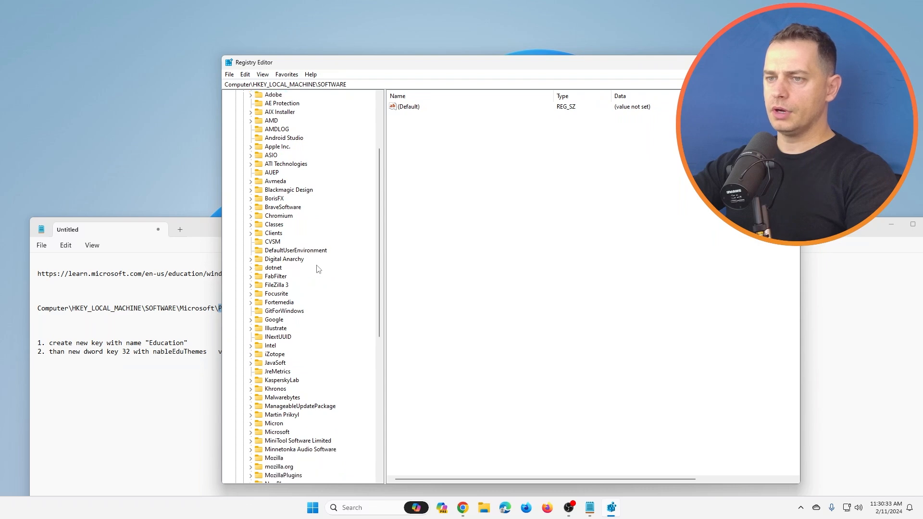
scroll("down", 3)
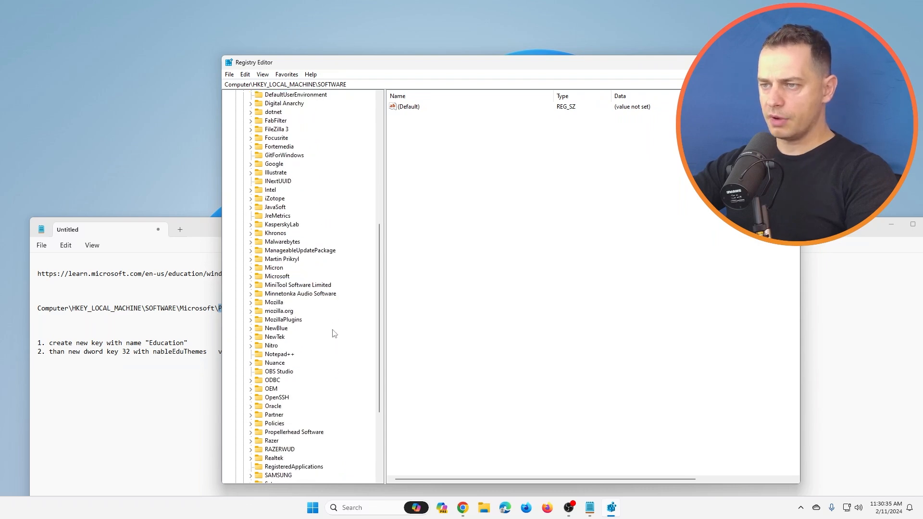
scroll("down", 3)
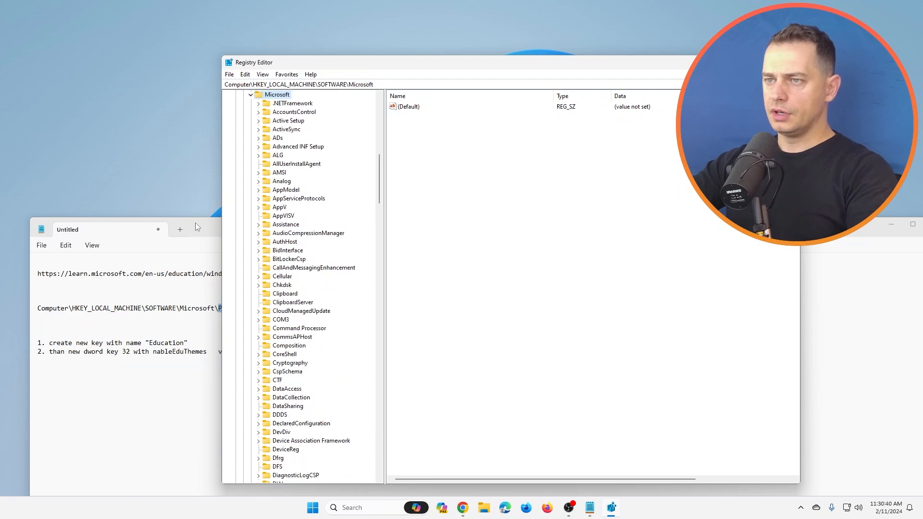
left_click(266, 277)
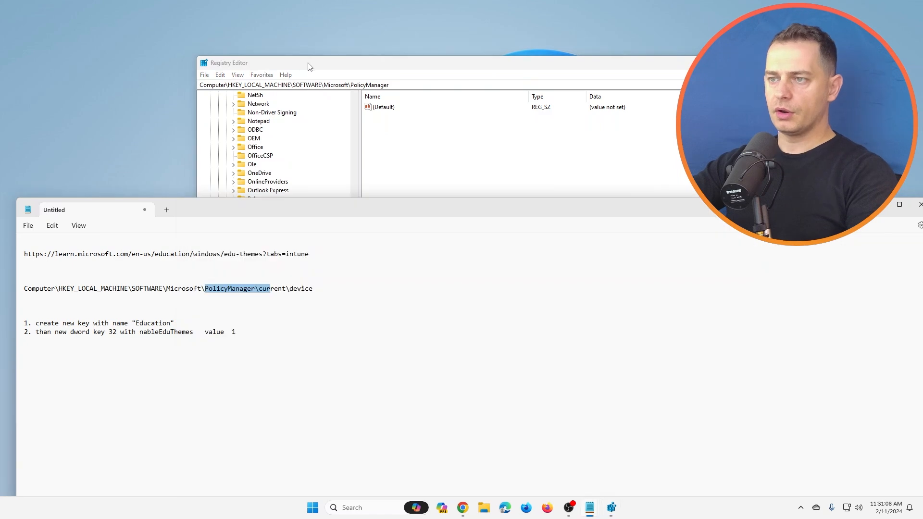
Create a new key named Education under PolicyManager\current\device
left_click(264, 286)
type("E")
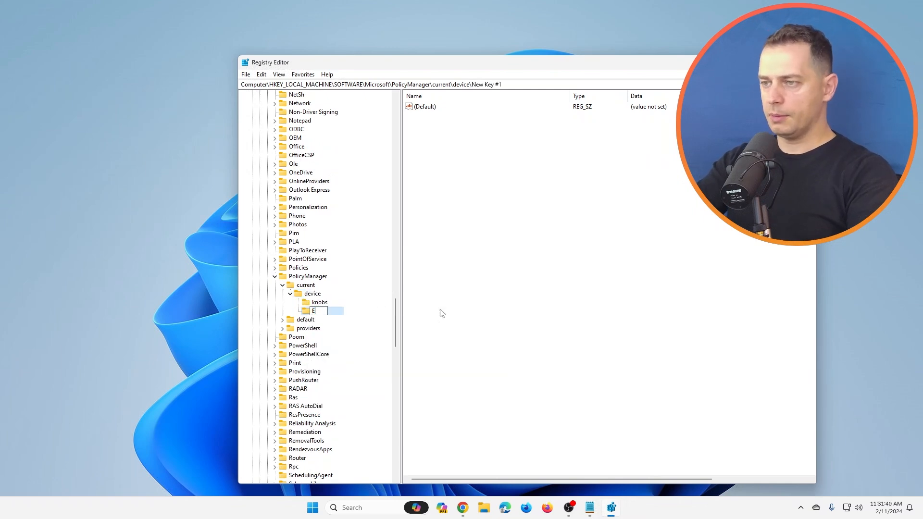
type("ducation")
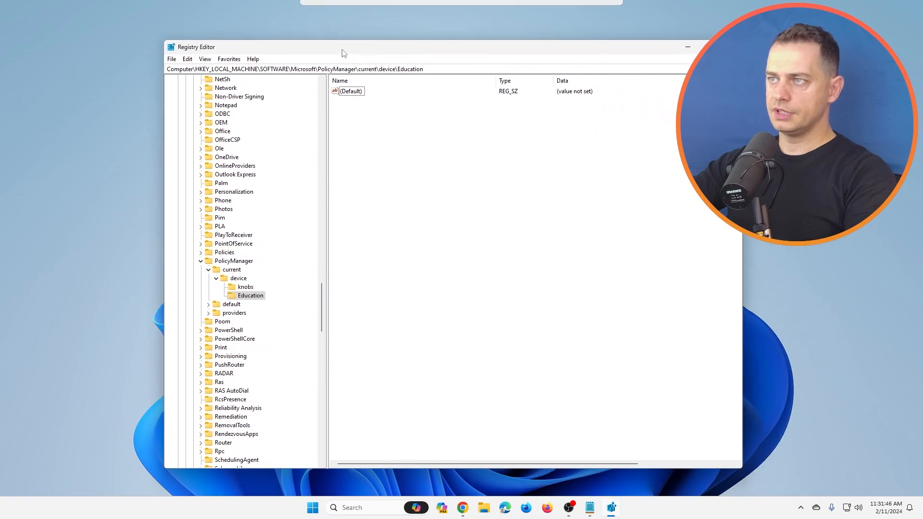
mouse_move(383, 155)
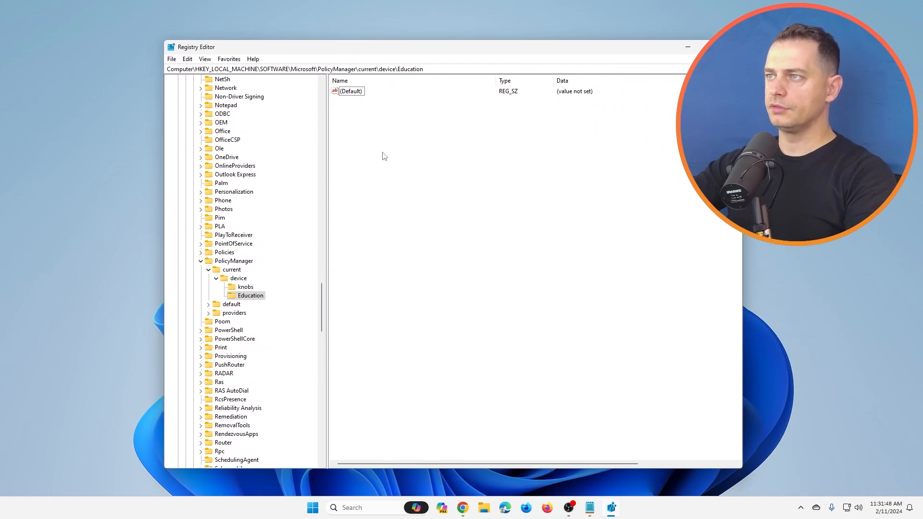
Add a DWORD (32-bit) value named EnableEduThemes to the Education key
right_click(382, 156)
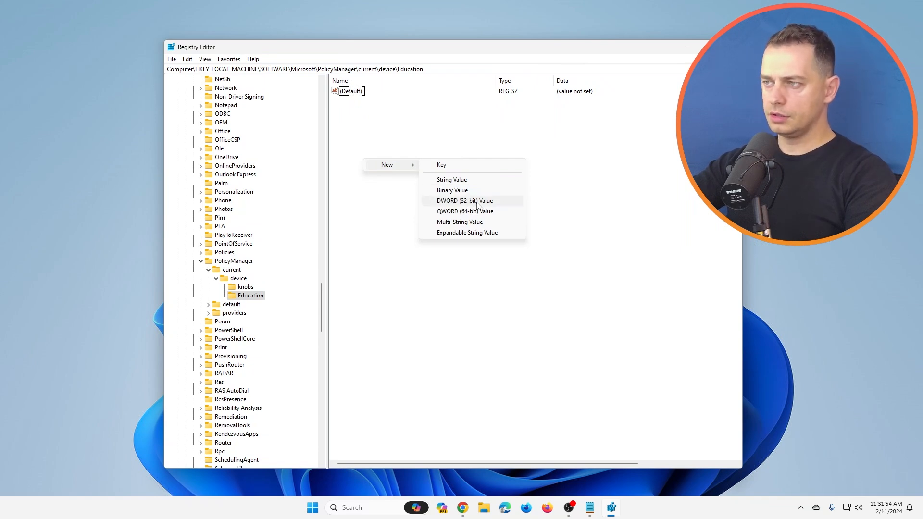
left_click(464, 201)
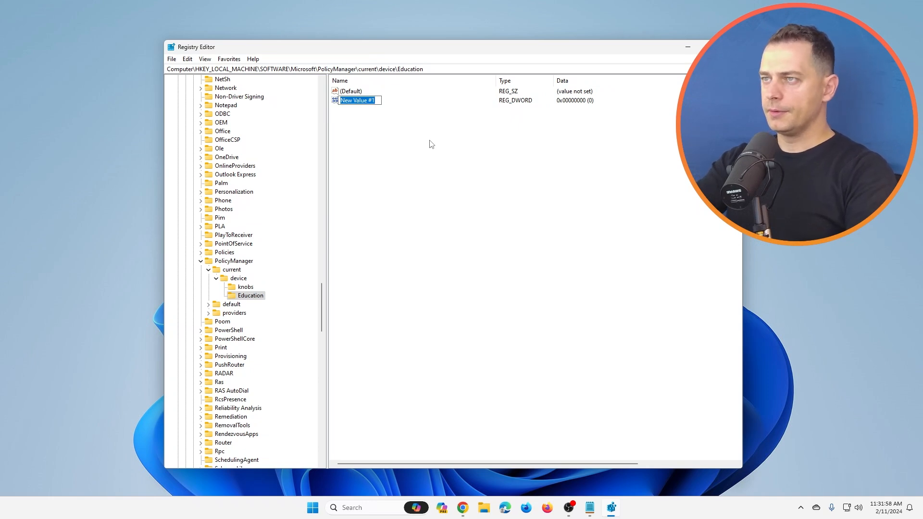
type("EnableE")
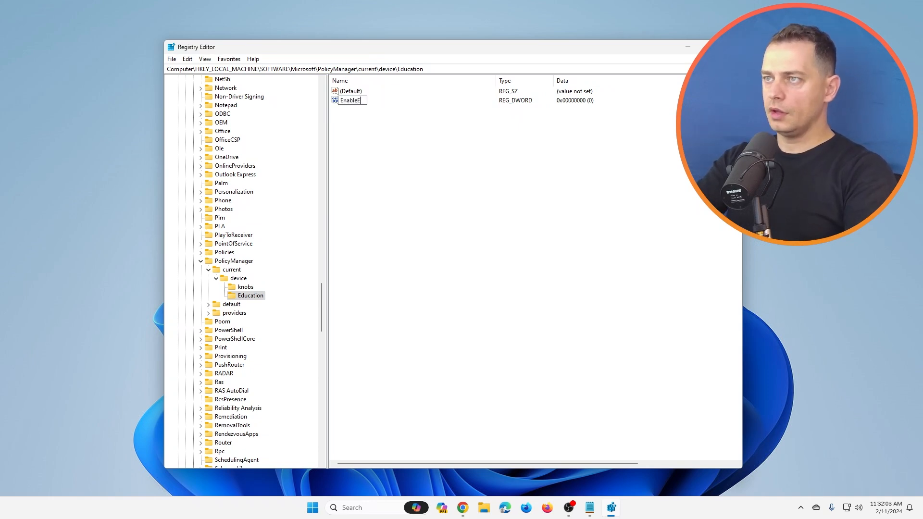
type("duThemes")
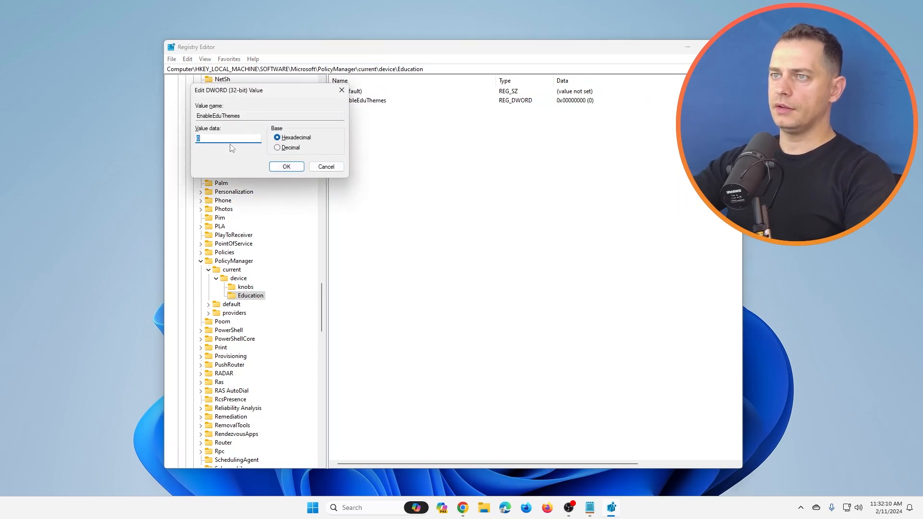
Set EnableEduThemes data to 1, then launch Windows Settings from Start
type("1")
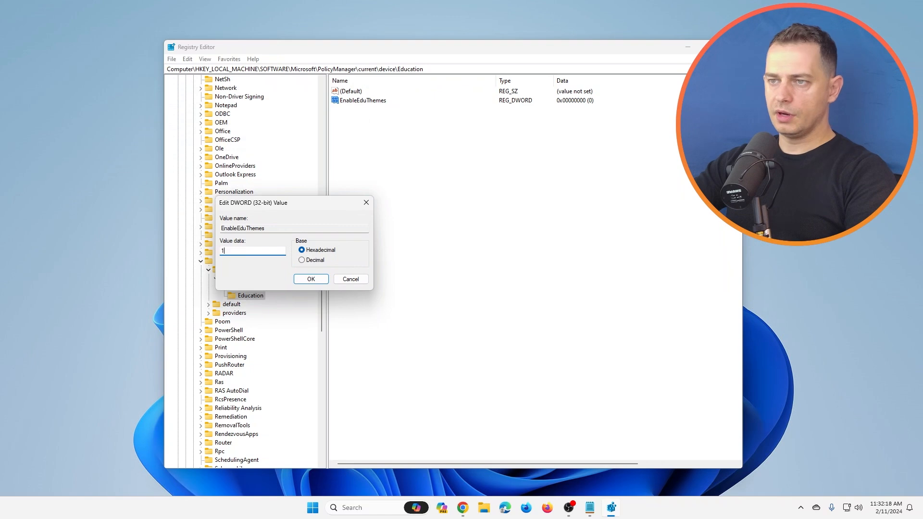
left_click(311, 278)
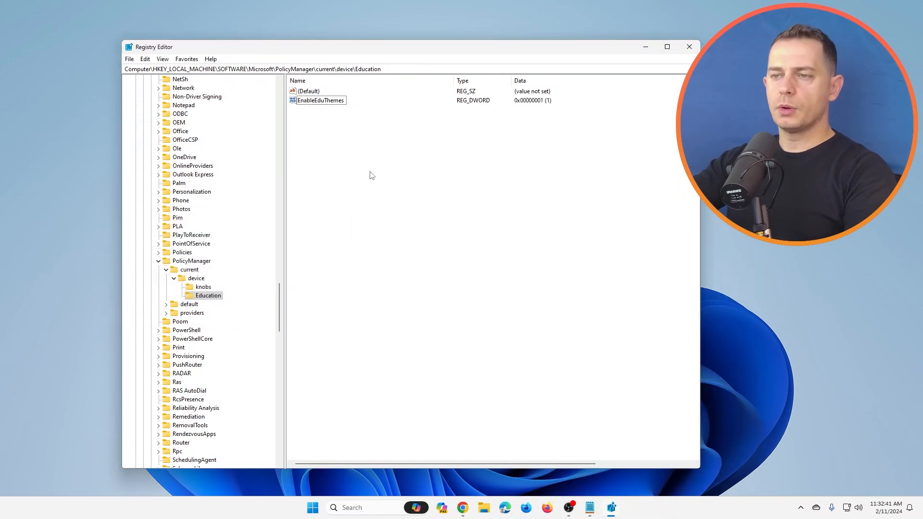
left_click(313, 507)
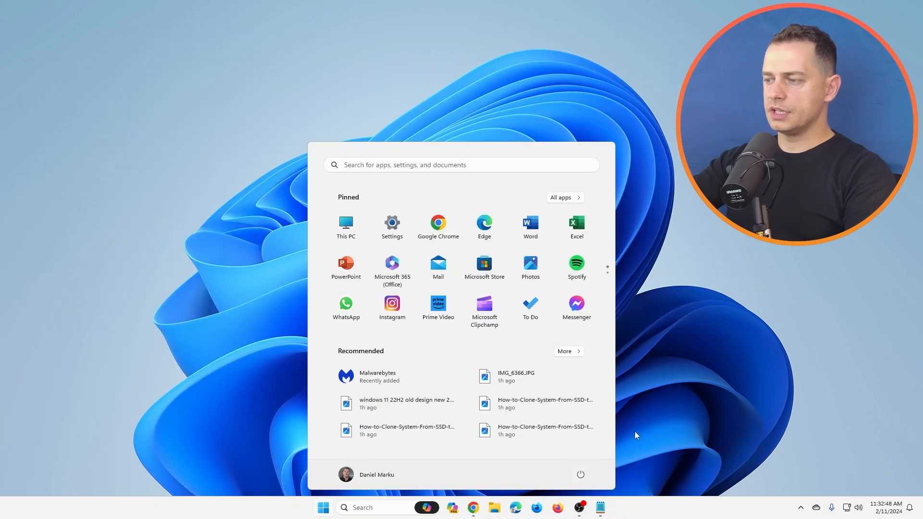
left_click(580, 475)
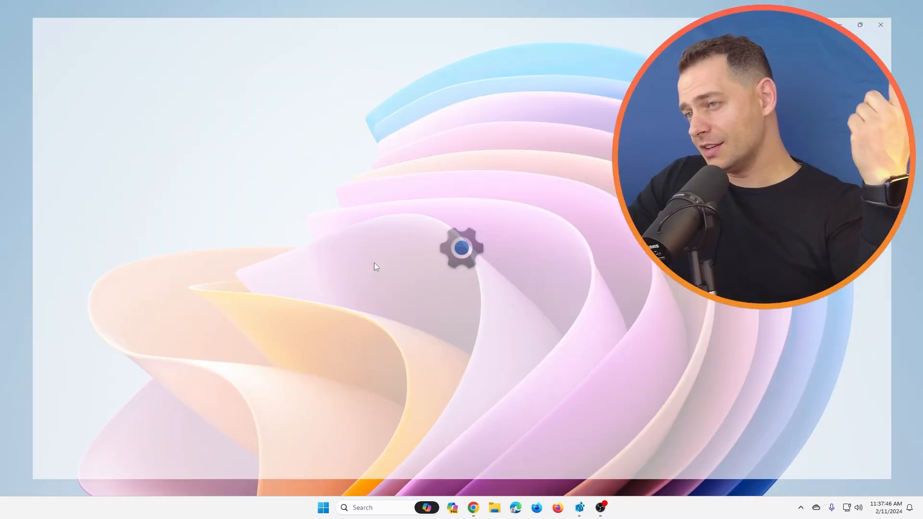
Open Personalization and its Themes choices, leaving the pastel flower wallpaper showing
left_click(462, 247)
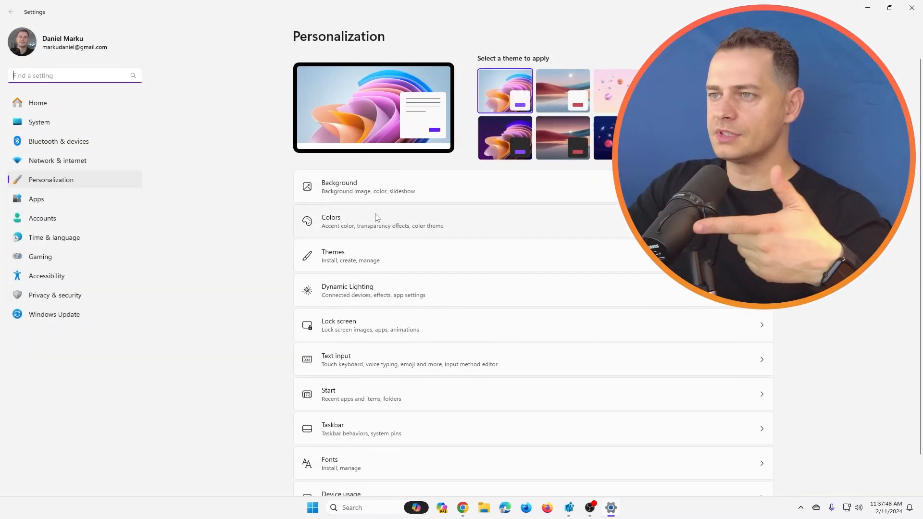
mouse_move(456, 218)
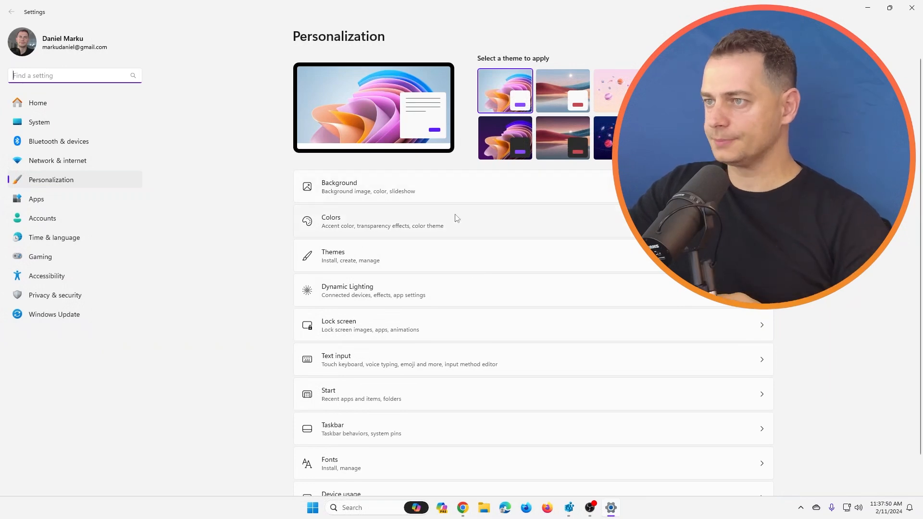
left_click(334, 256)
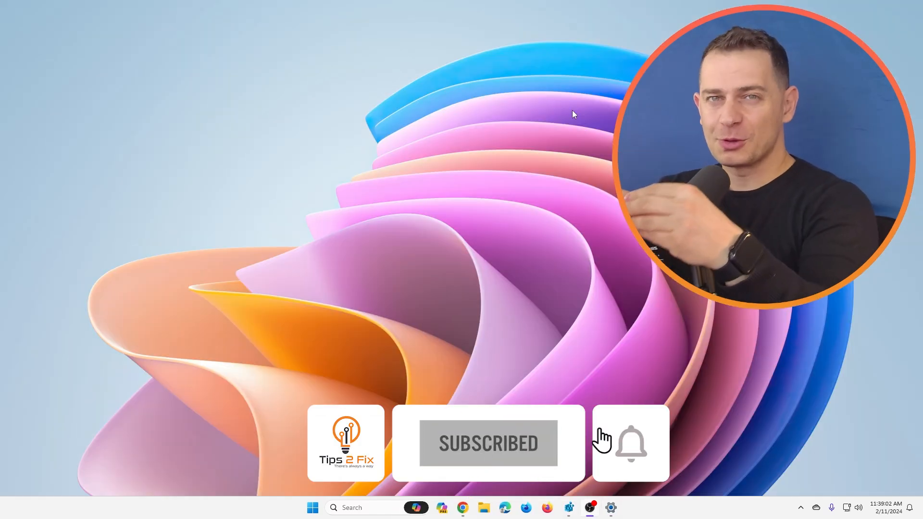
left_click(632, 443)
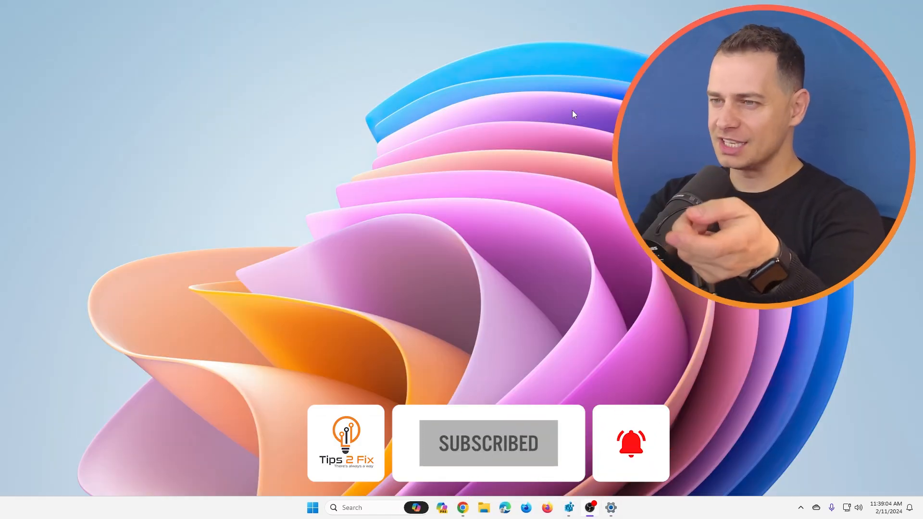